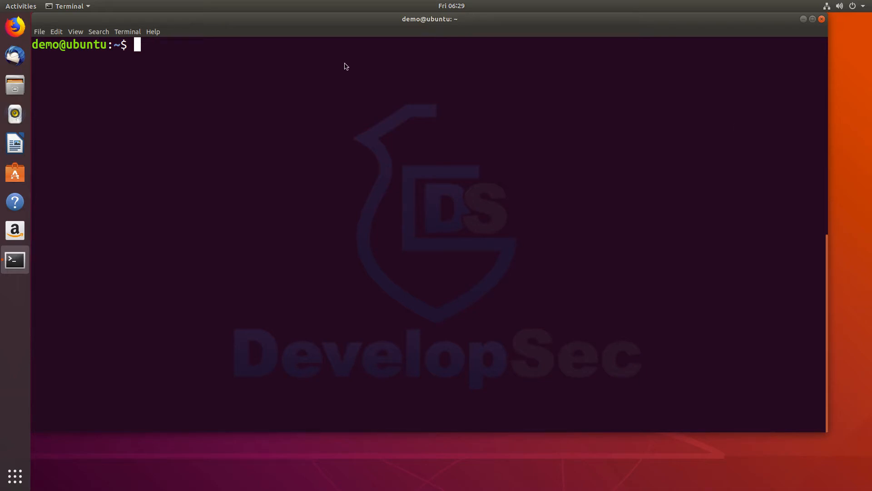
mouse_move(221, 103)
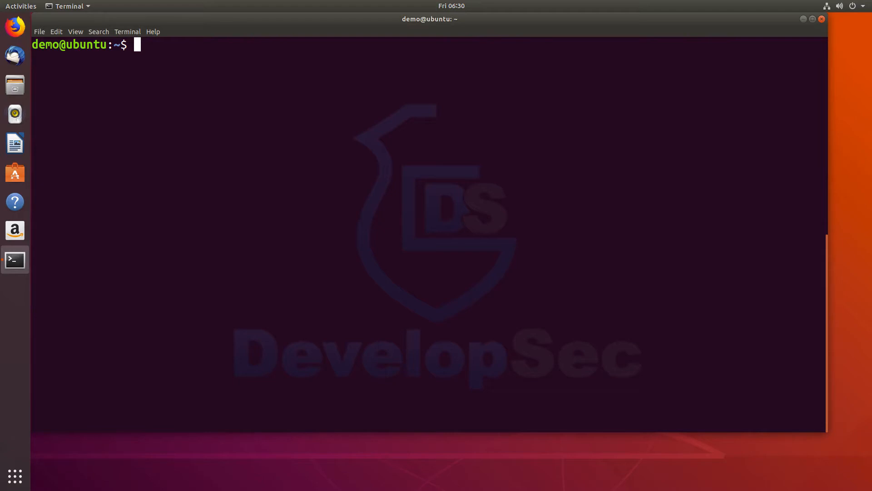
mouse_move(197, 100)
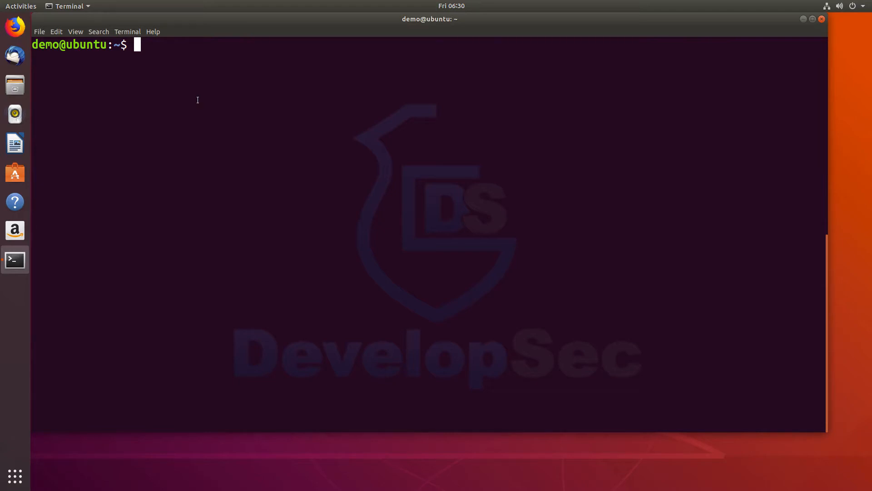
Install the ruby and ruby-dev packages with sudo apt, confirming with Y
text(sudo apt)
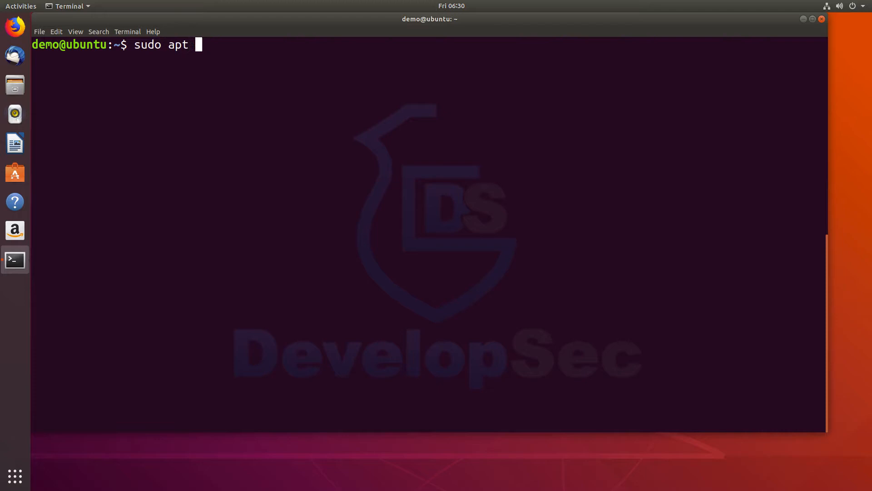
text(install ruby ruby-dev)
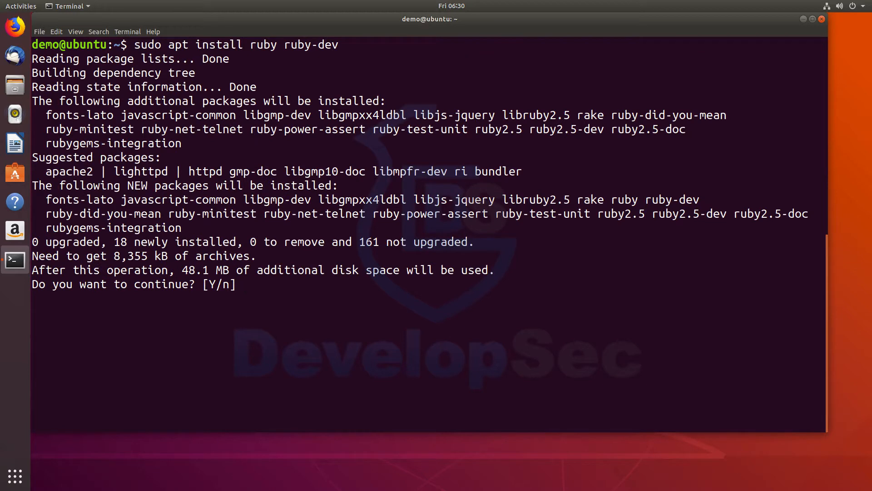
text(Y)
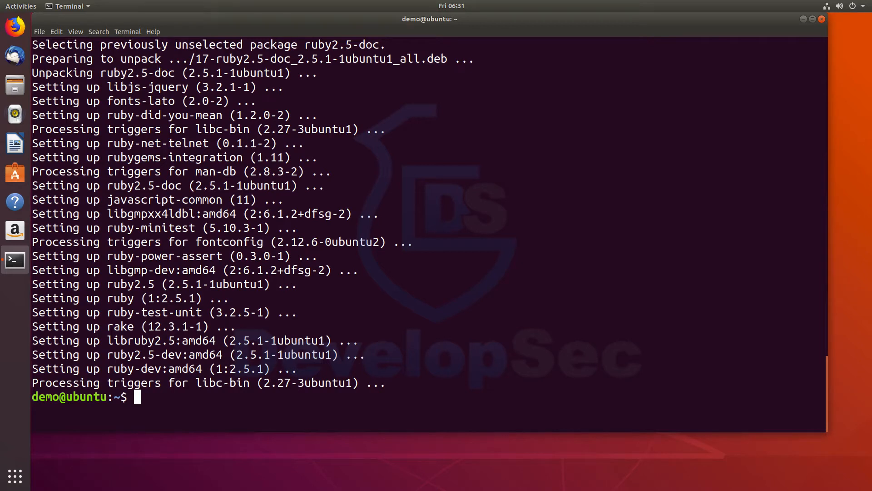
Install git with sudo apt, confirming with Y
text(sudo apt)
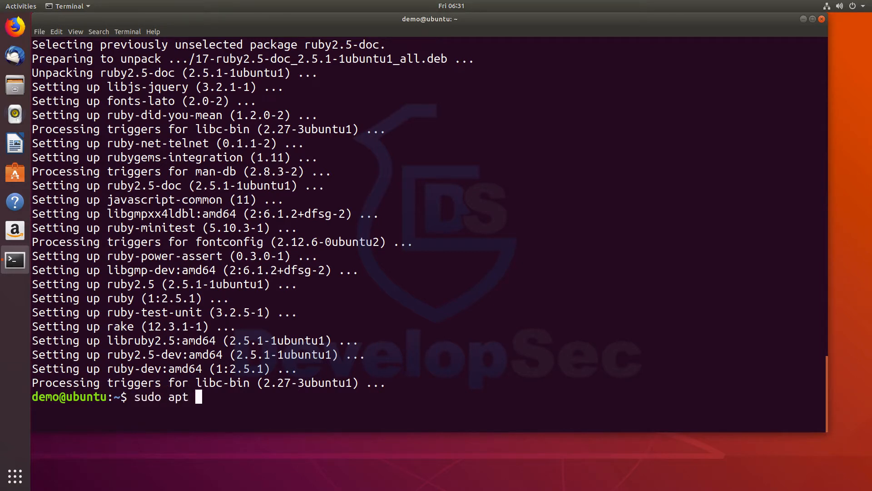
text(install git)
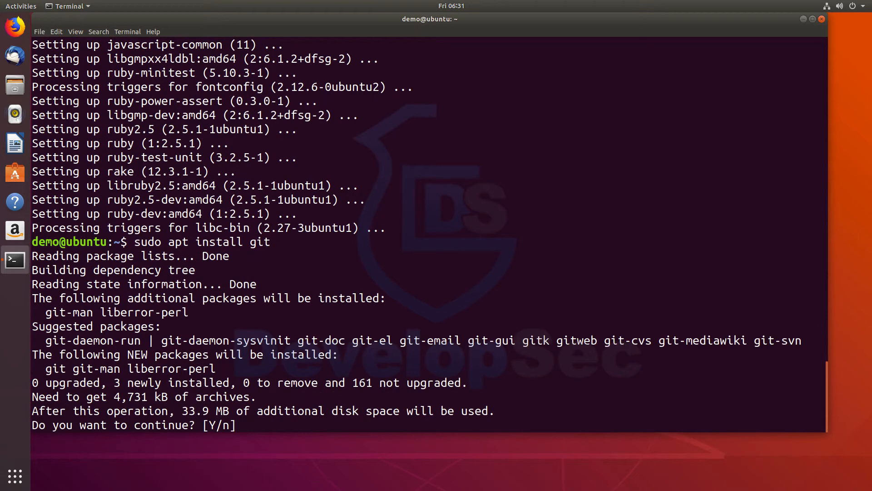
text(Y)
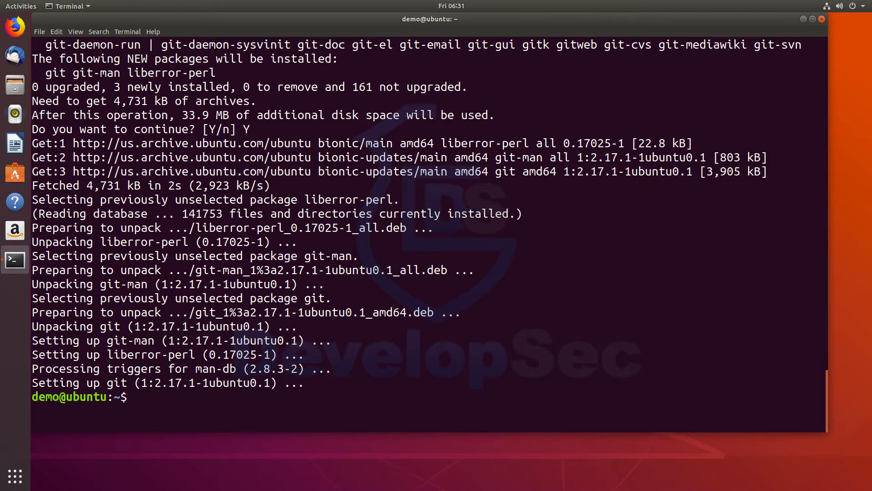
text(git c)
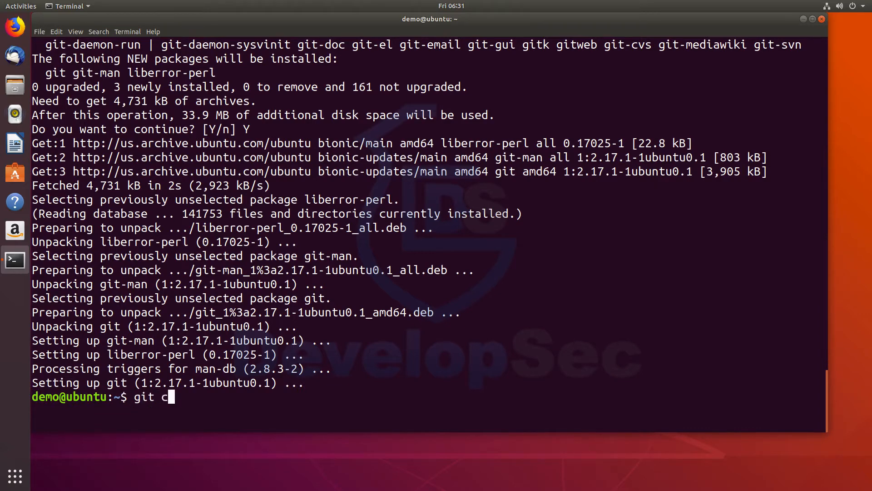
text(lone https://)
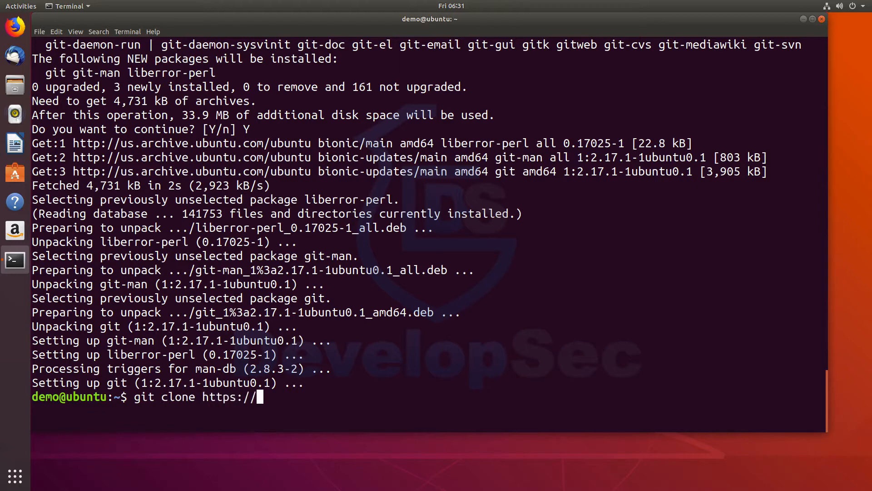
text(github.)
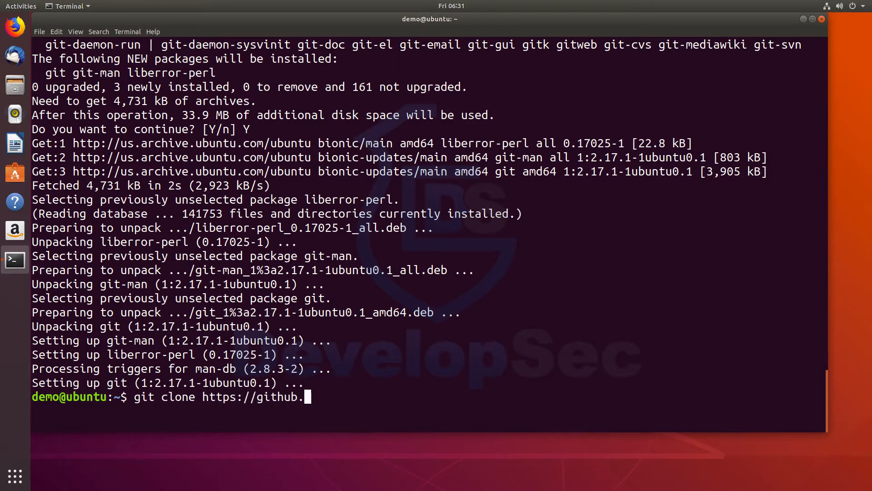
text(com/beef)
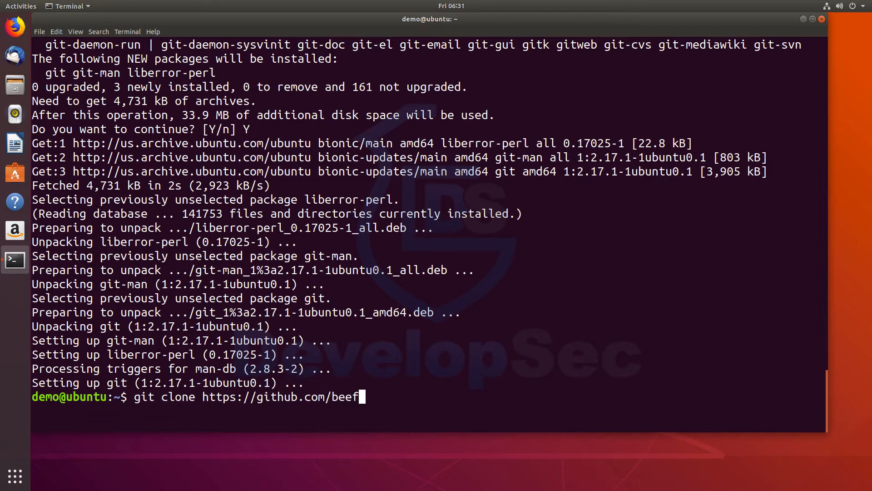
text(project/beef)
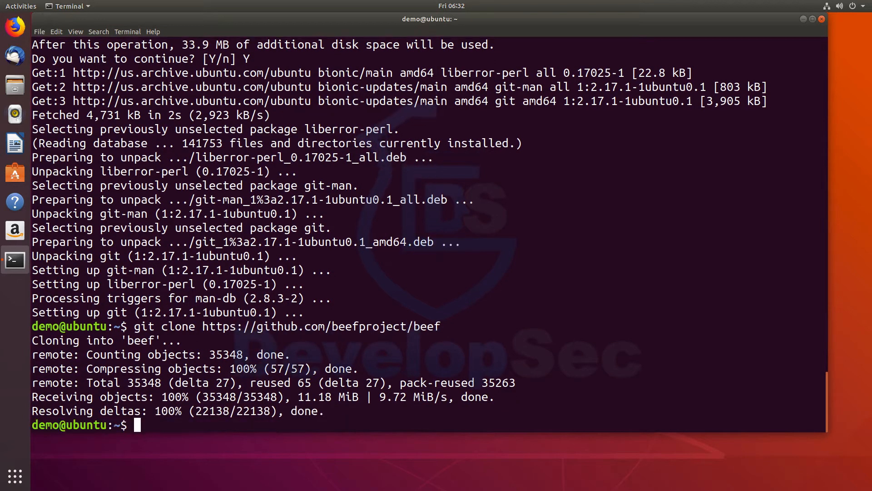
text(ls)
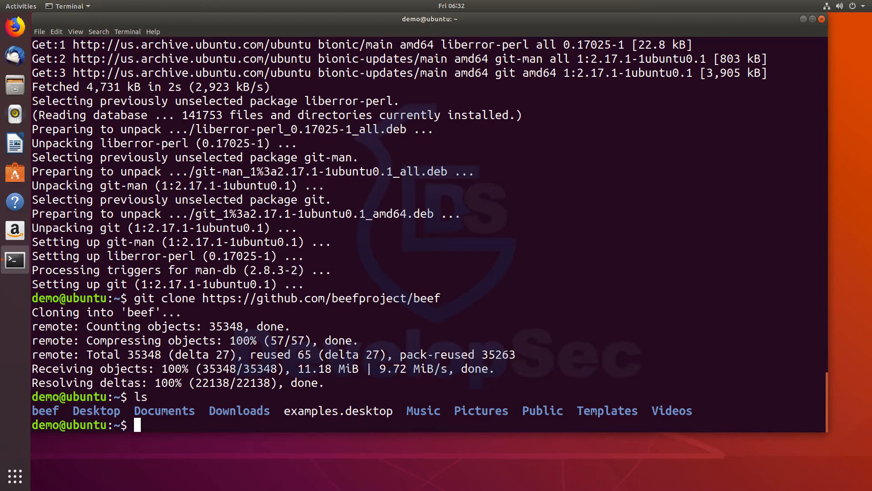
text(cd beef)
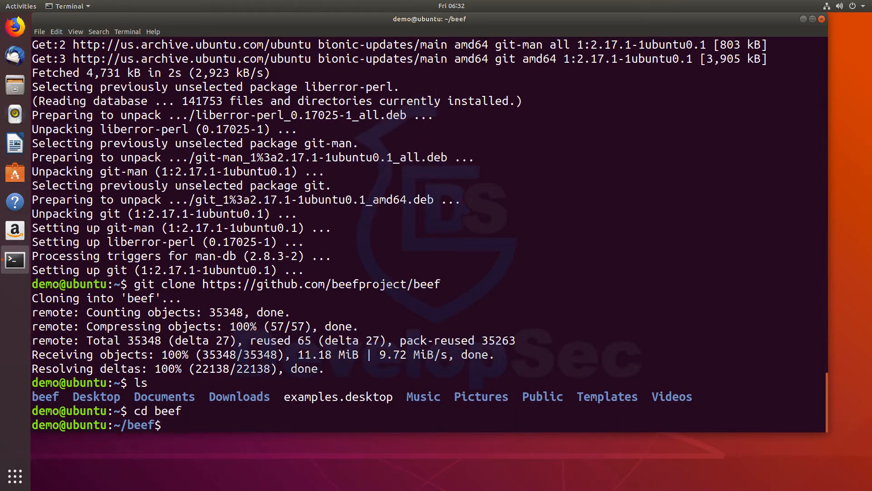
List the beef folder and run ./install, answering Y to both prompts
text(ls)
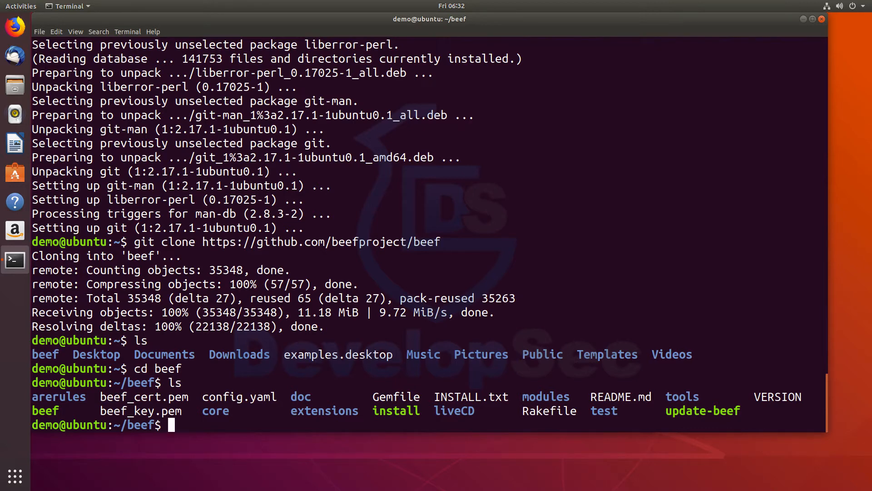
text(./)
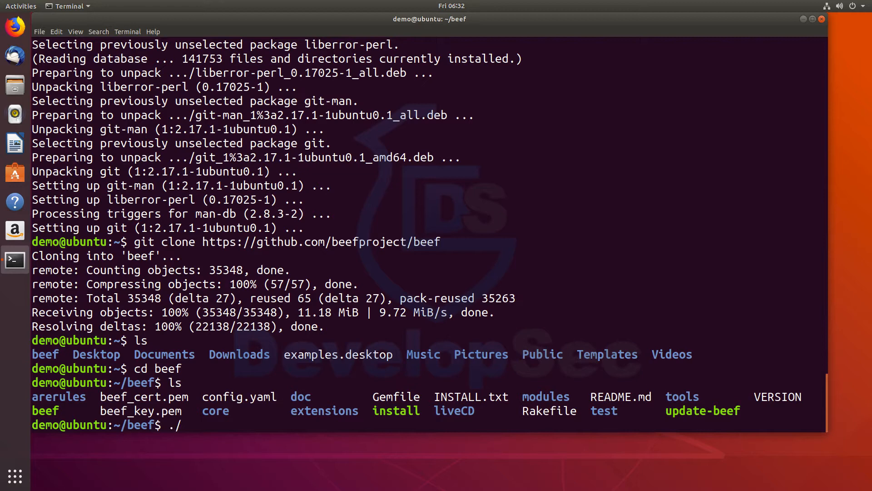
text(ins)
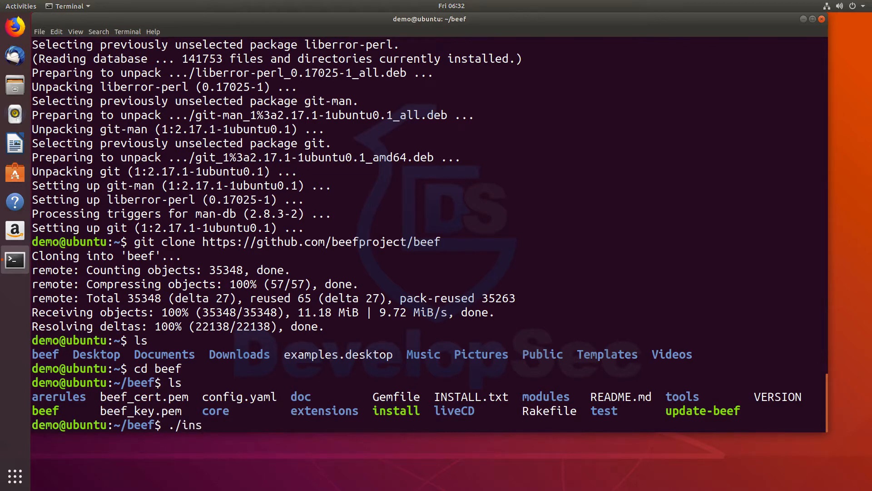
key(Return)
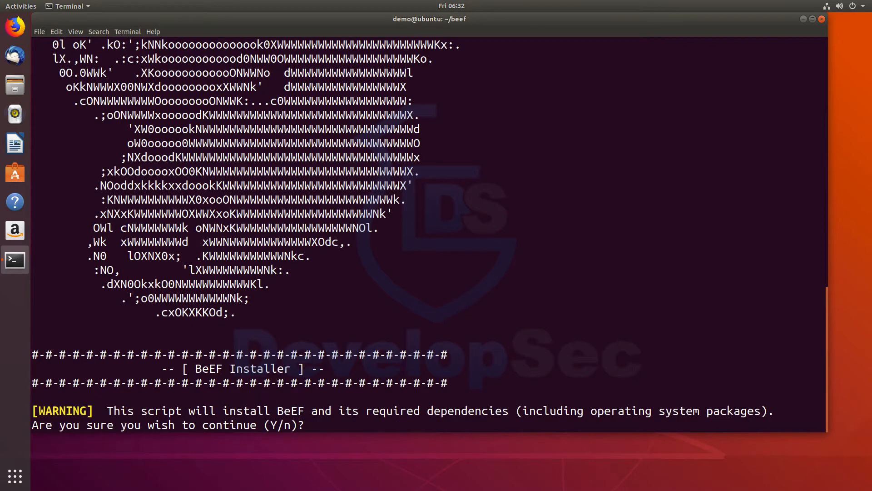
text(Y)
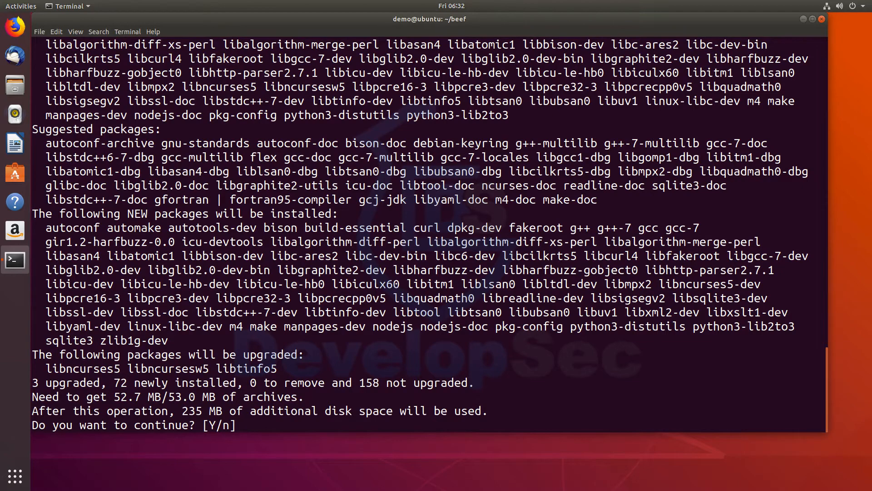
text(Y)
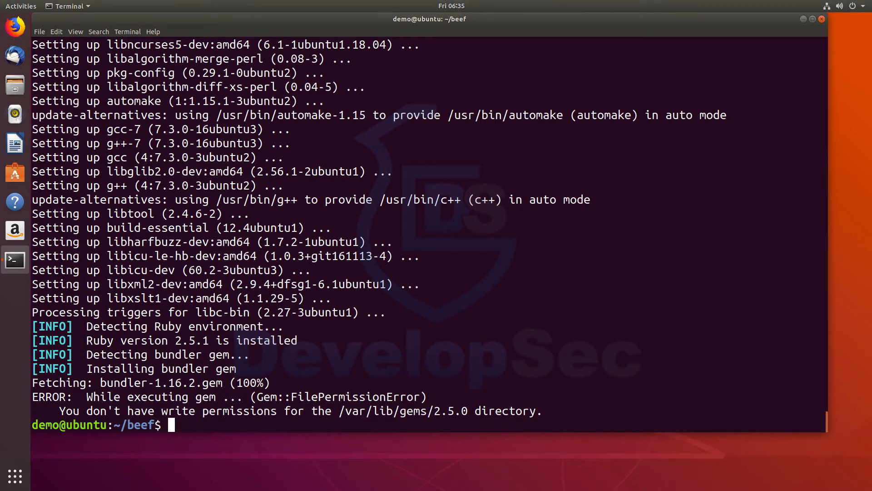
Rerun the installer as sudo ./install and answer Y until install completes successfully
text(sudo)
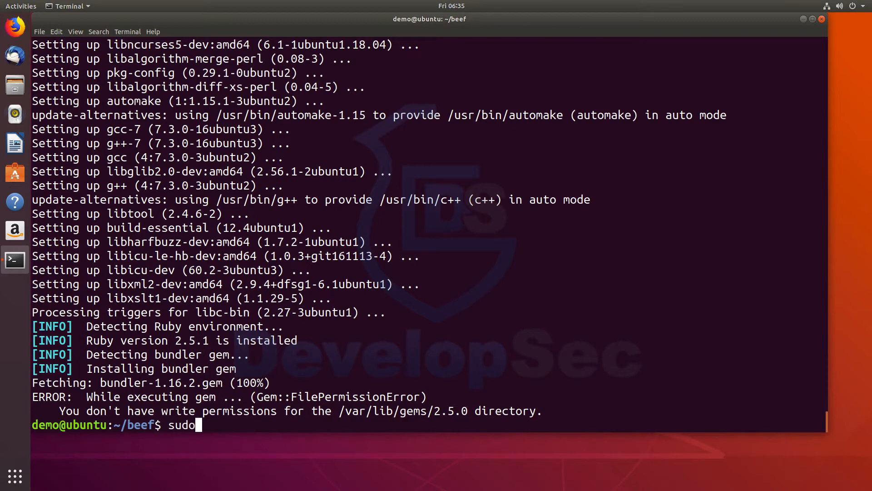
text(./)
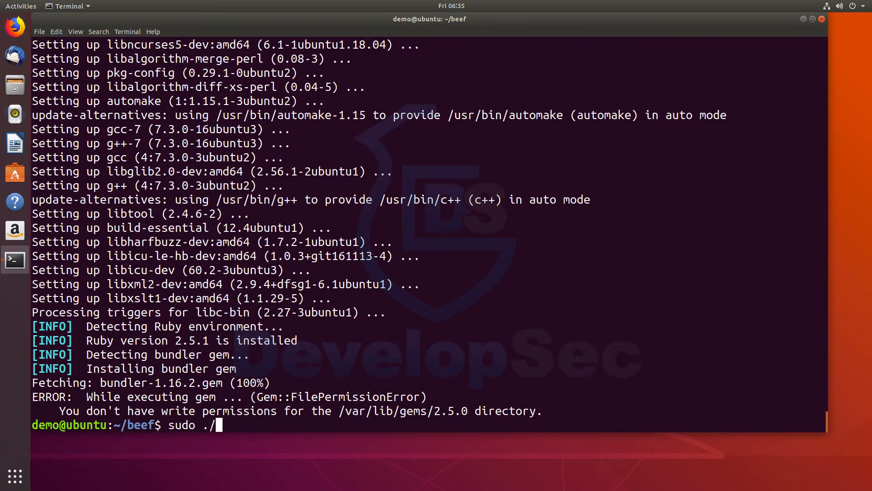
key(Return)
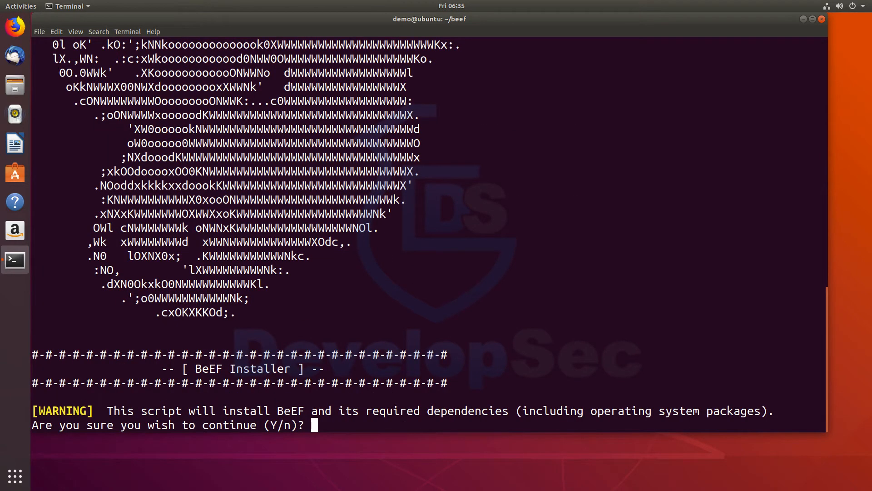
text(Y)
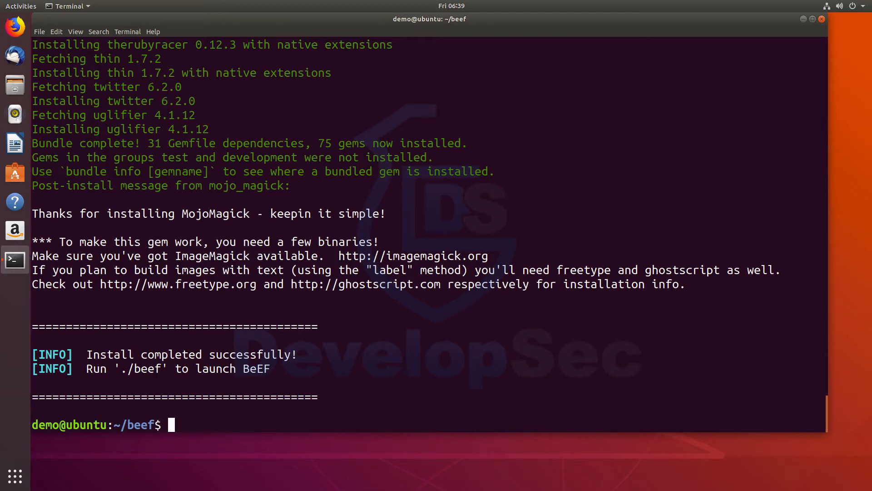
Run ./beef, highlight the xmlrpc/client LoadError, and list the beef folder
text(./)
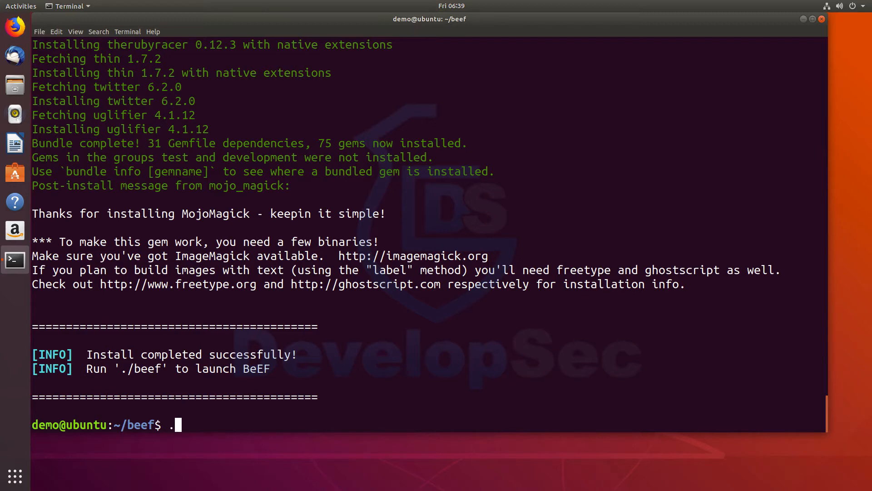
text(/beef)
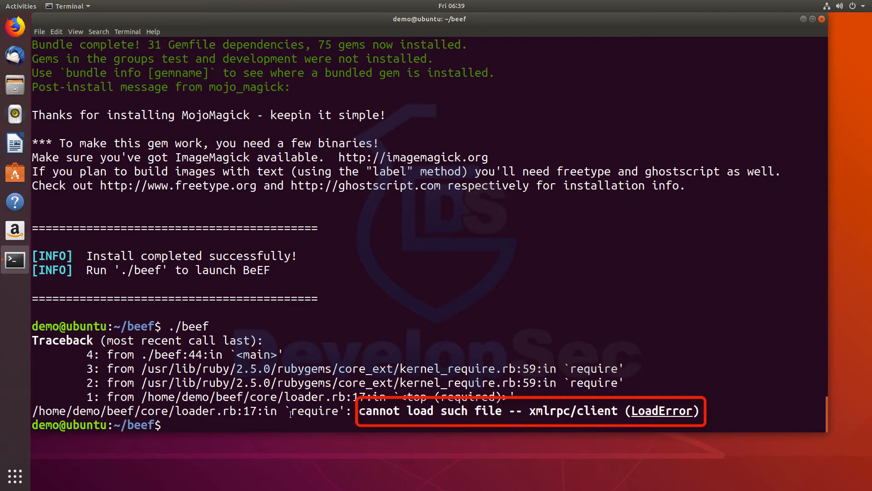
double_click(314, 411)
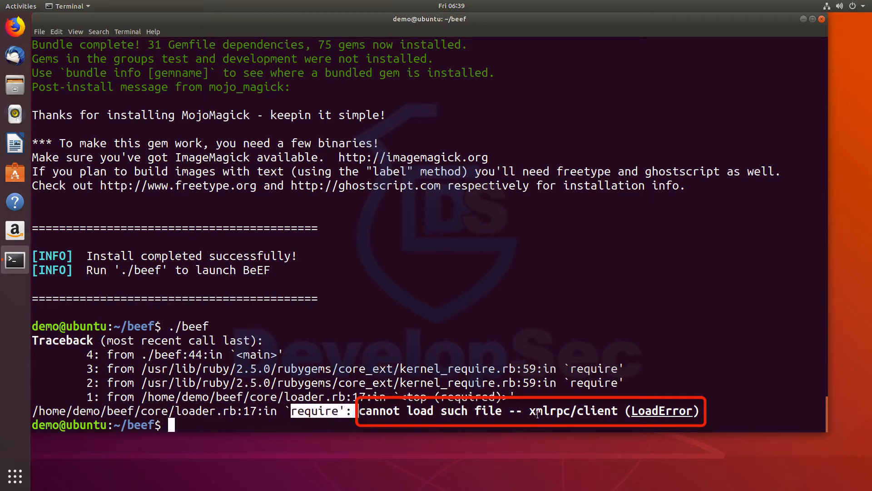
mouse_move(615, 405)
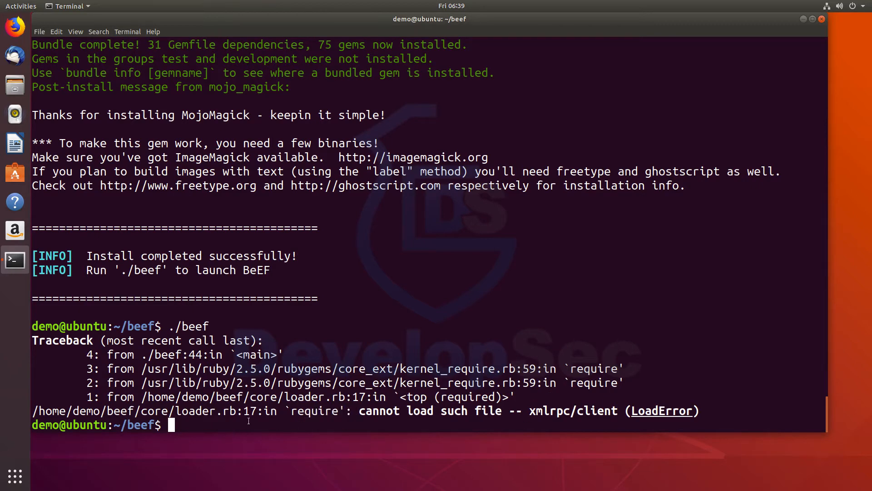
text(ls)
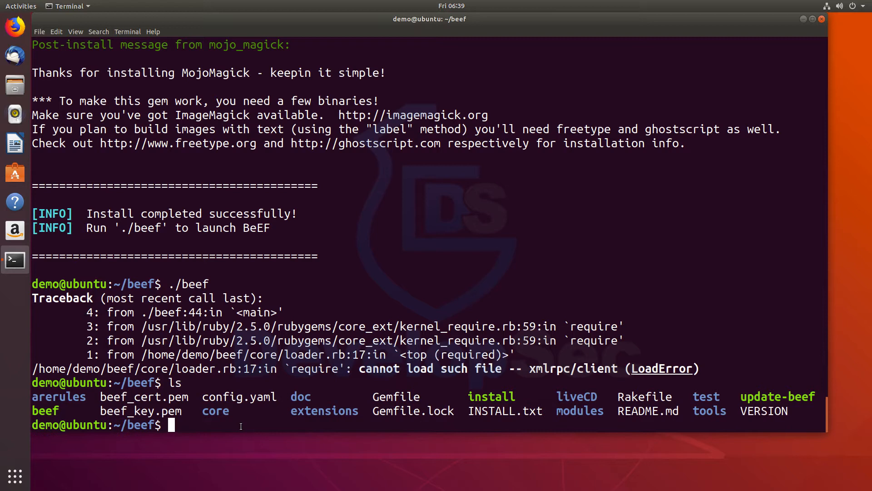
Delete Gemfile.lock and open the Gemfile in nano with sudo
text(rm Gemfile.lock)
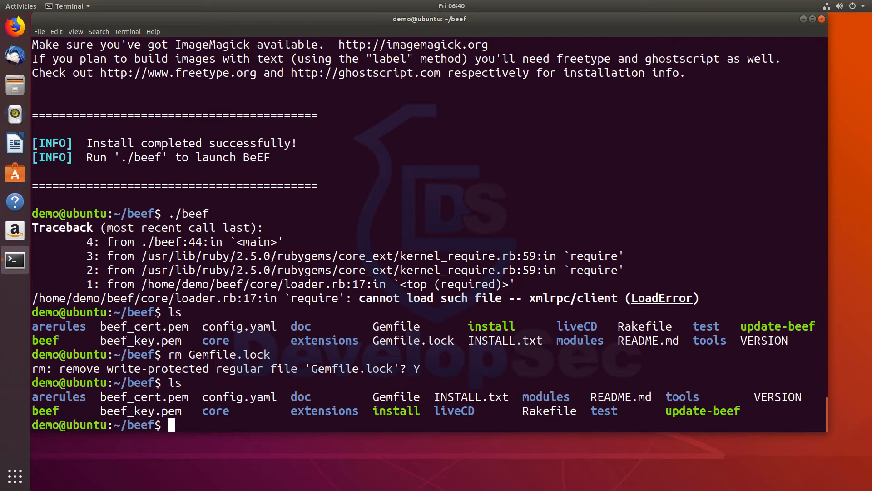
text(sudo)
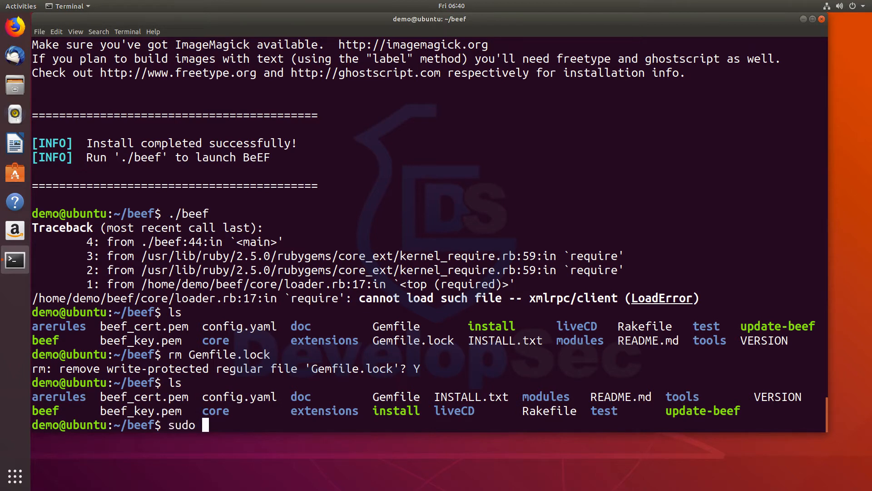
text(nano)
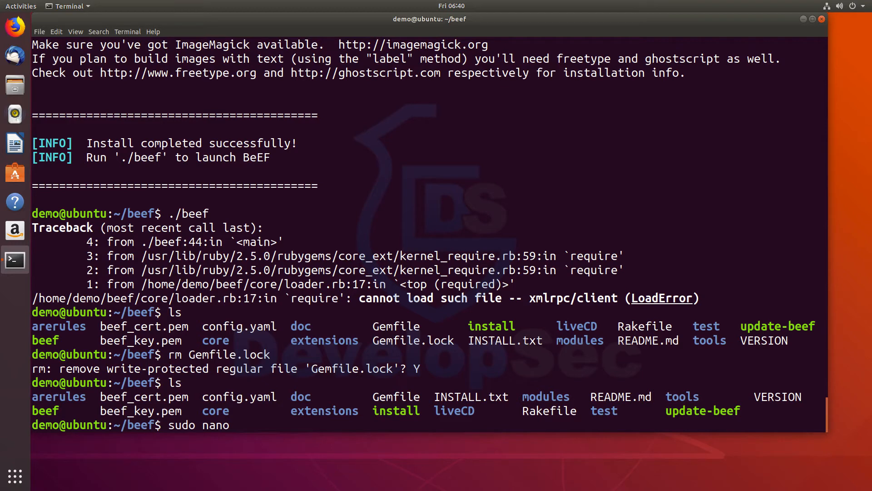
text(Gemfile)
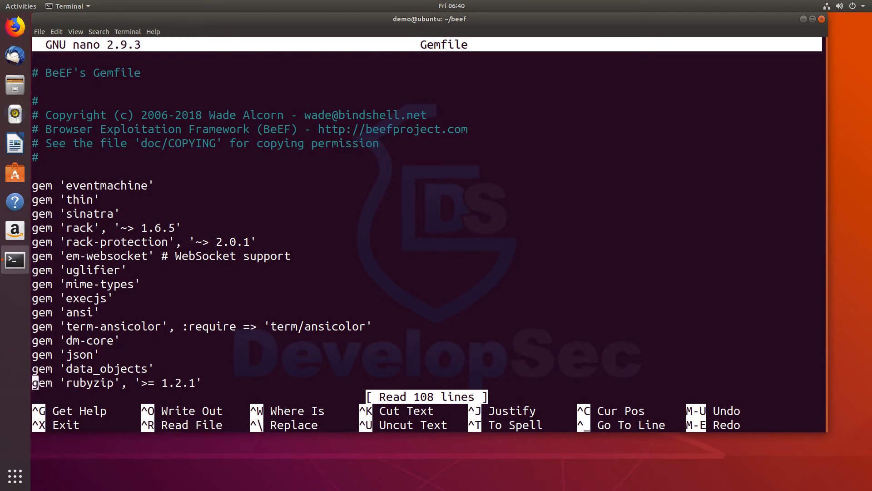
Add a gem 'xmlrpc' line after gem 'rake' and save the Gemfile
scroll(down, 3)
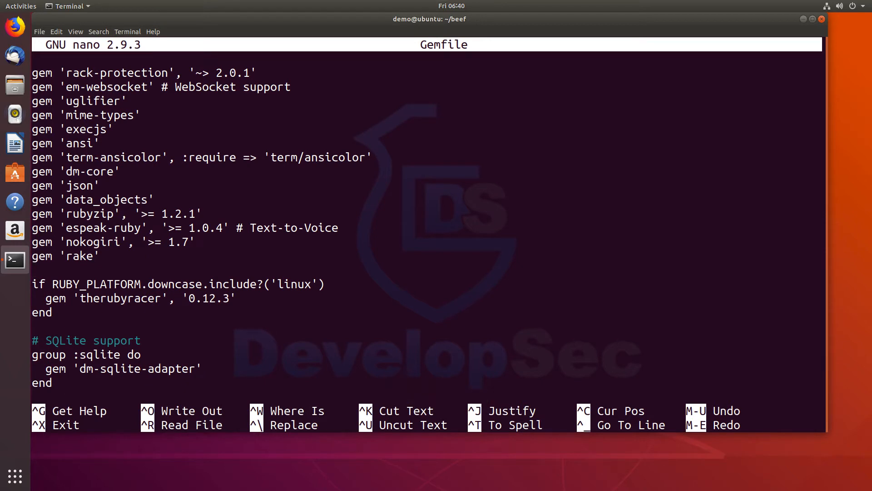
key(Return)
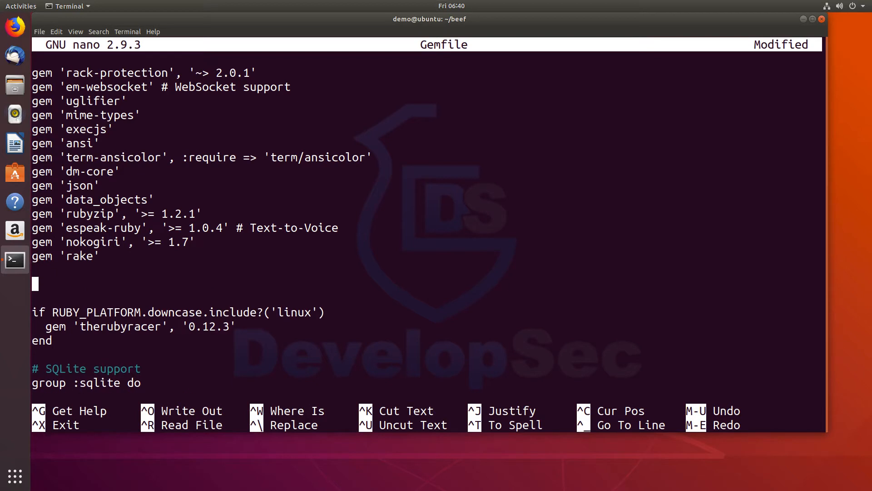
text(gem 'x)
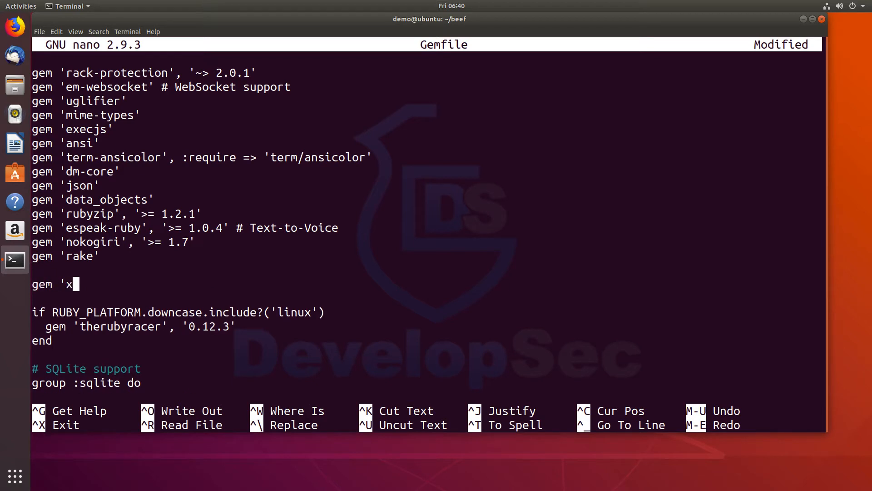
text(mlrpc')
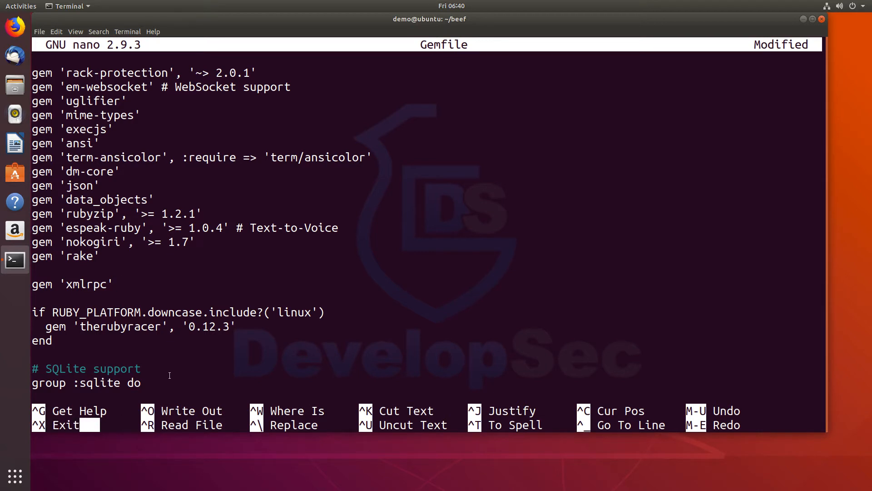
key(ctrl+x)
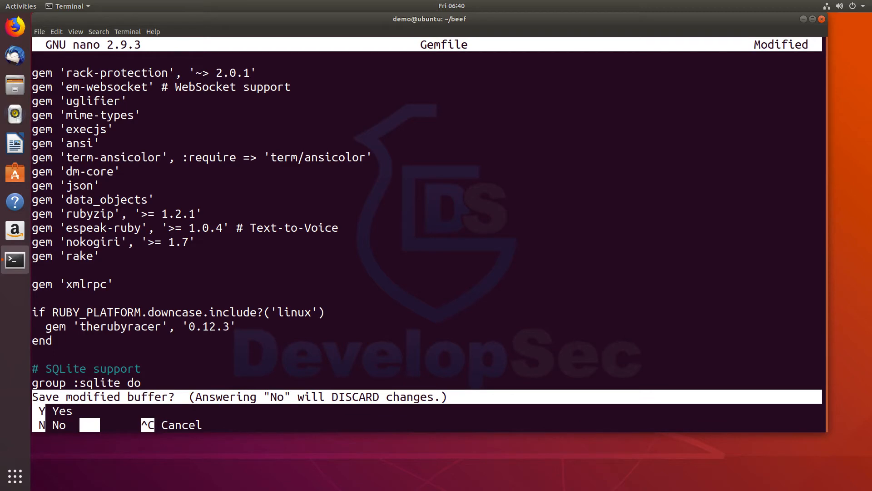
key(y)
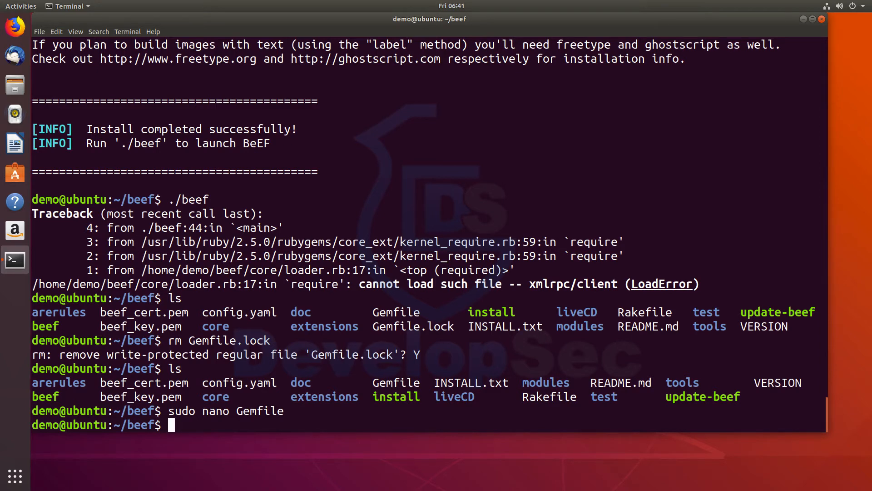
Rerun sudo ./install so bundler installs xmlrpc 0.3.0 successfully
text(sudo .)
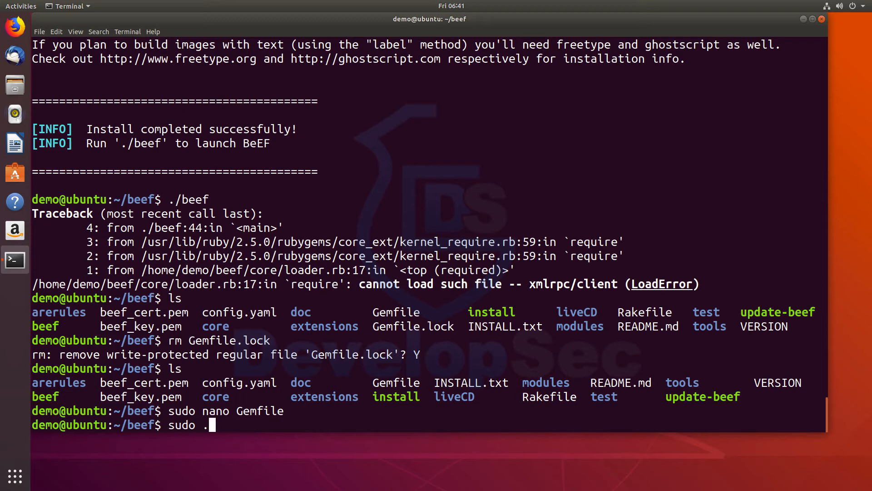
text(/)
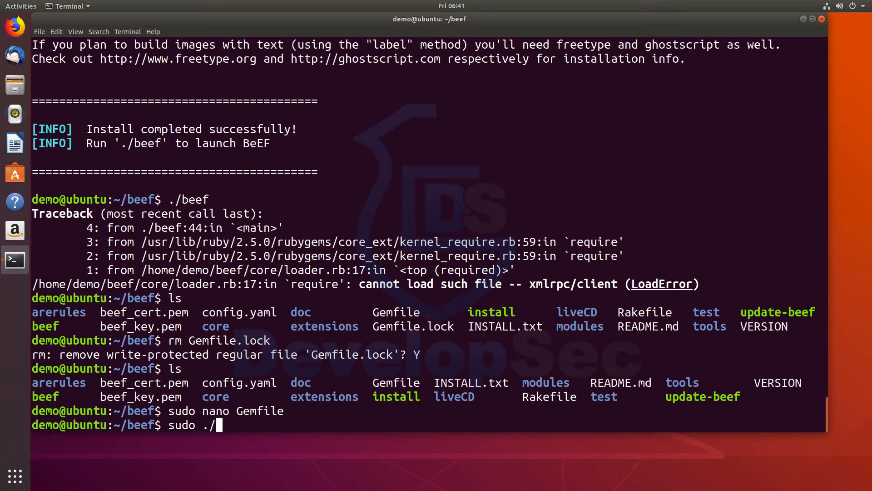
text(install)
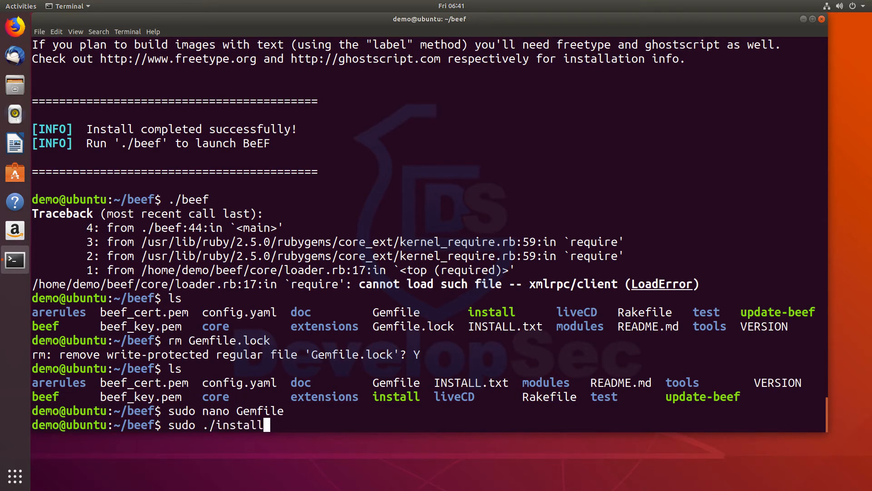
key(Return)
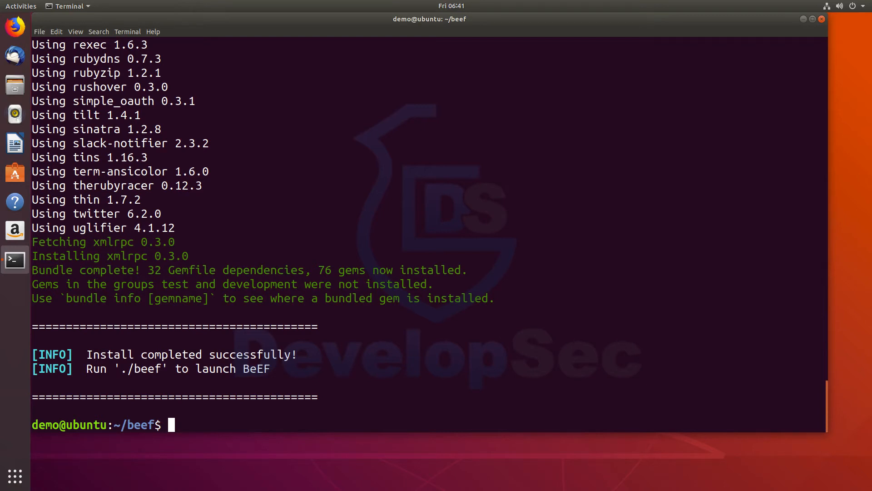
text(./beef)
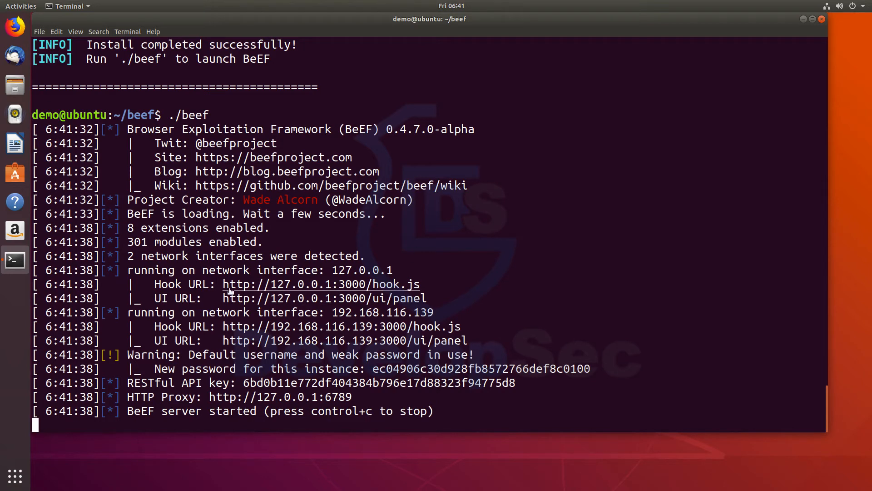
mouse_move(294, 290)
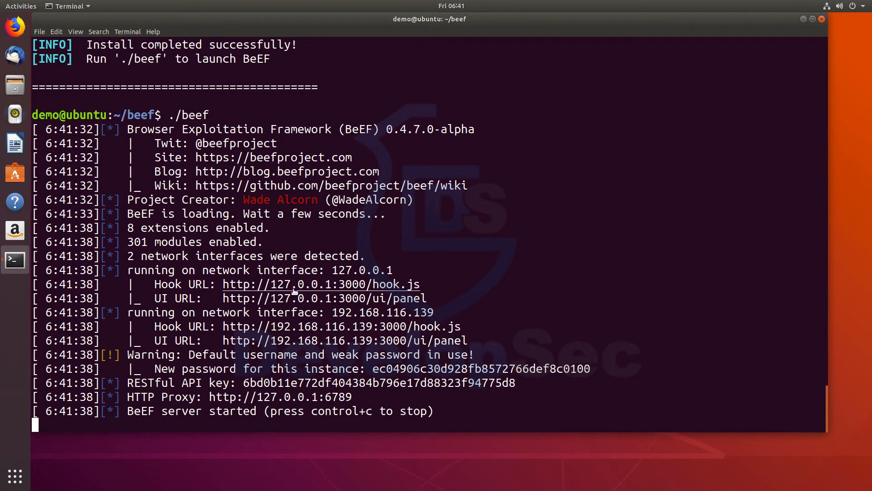
mouse_move(189, 355)
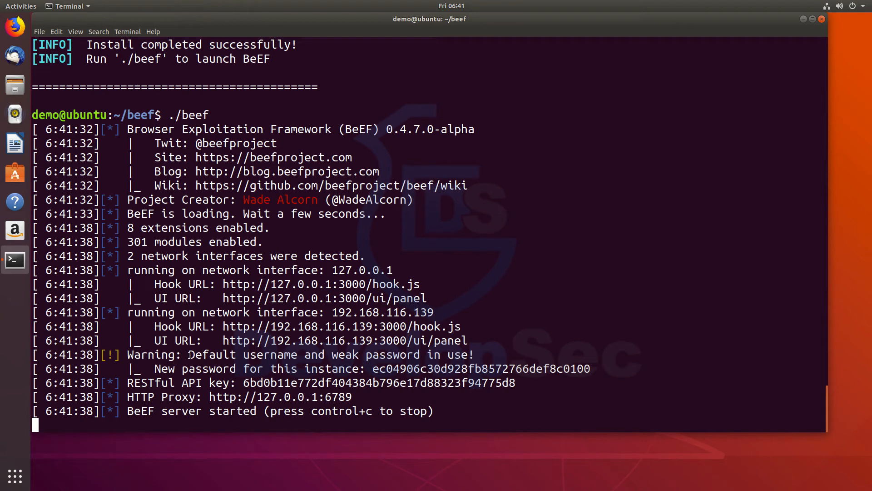
drag(189, 354, 445, 354)
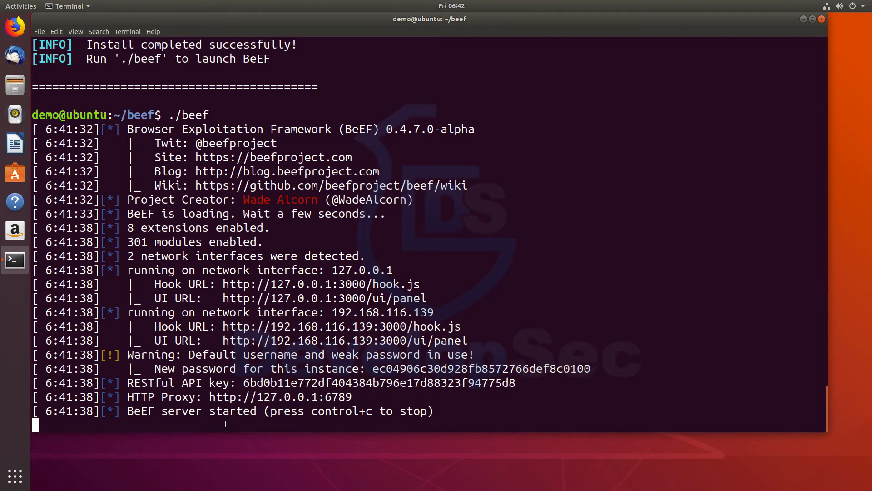
Stop the BeEF server, list the folder, and open config.yaml with sudo nano
key(ctrl+c)
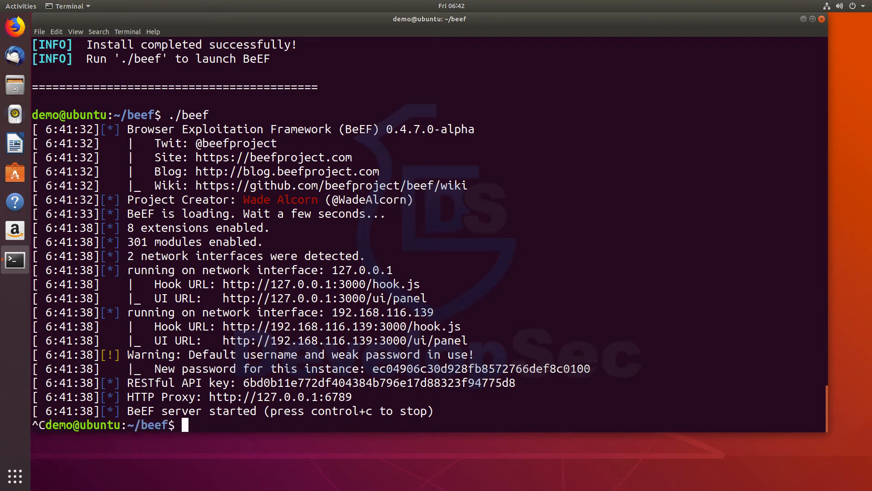
text(ls)
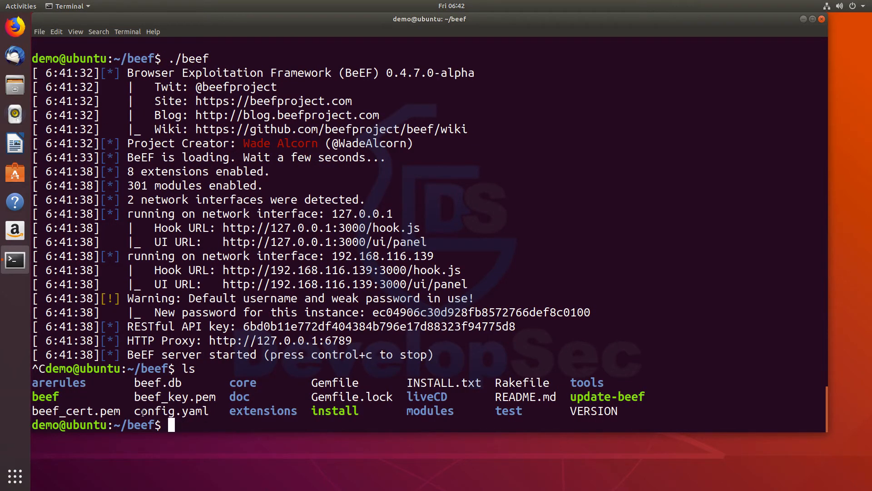
double_click(171, 410)
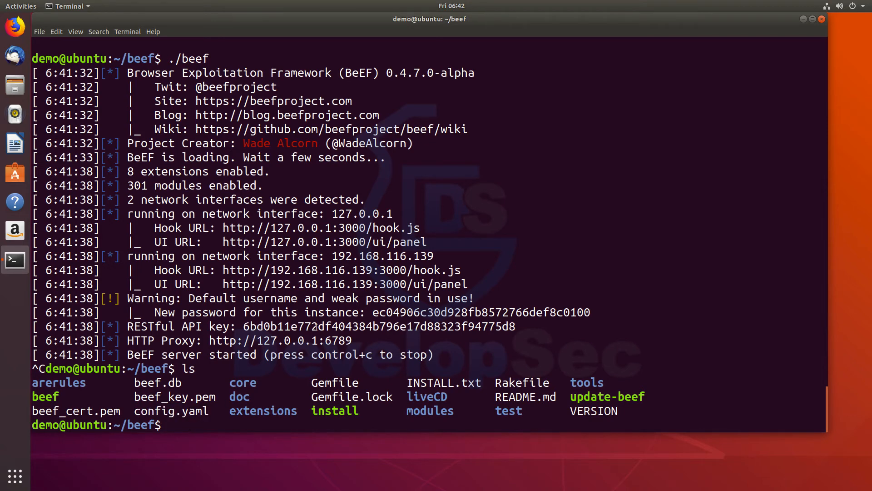
text(sudo)
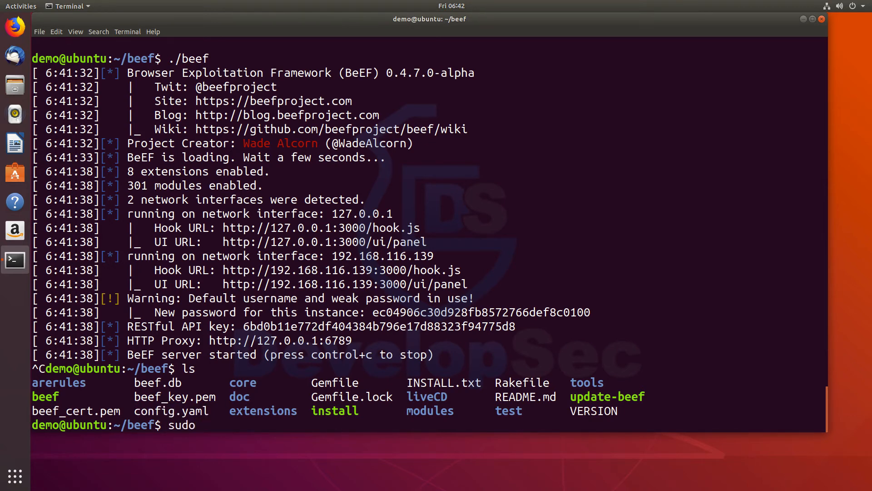
text(nano)
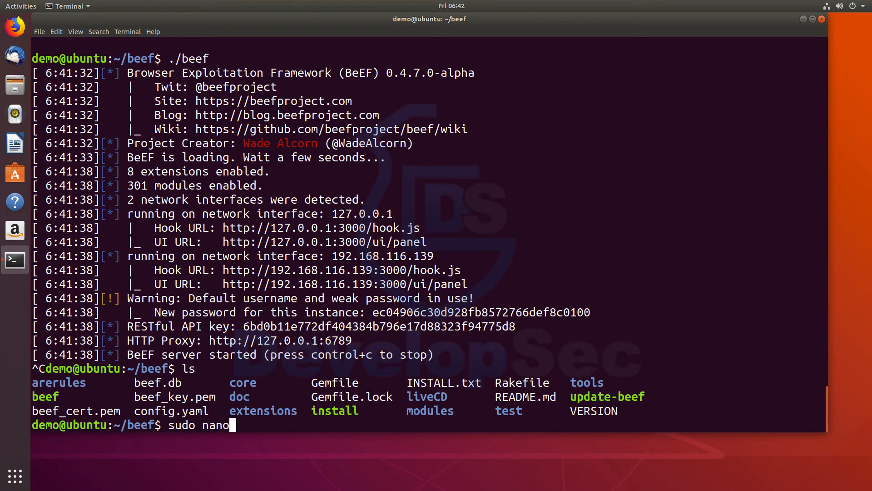
text(config.)
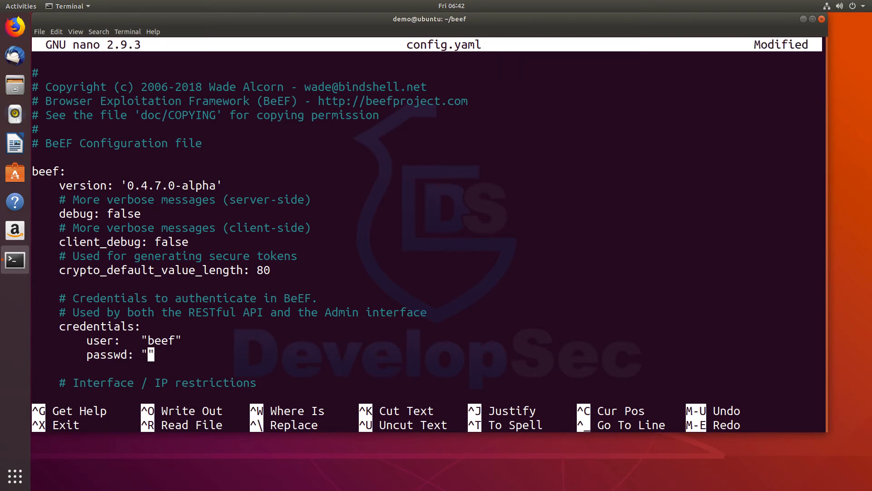
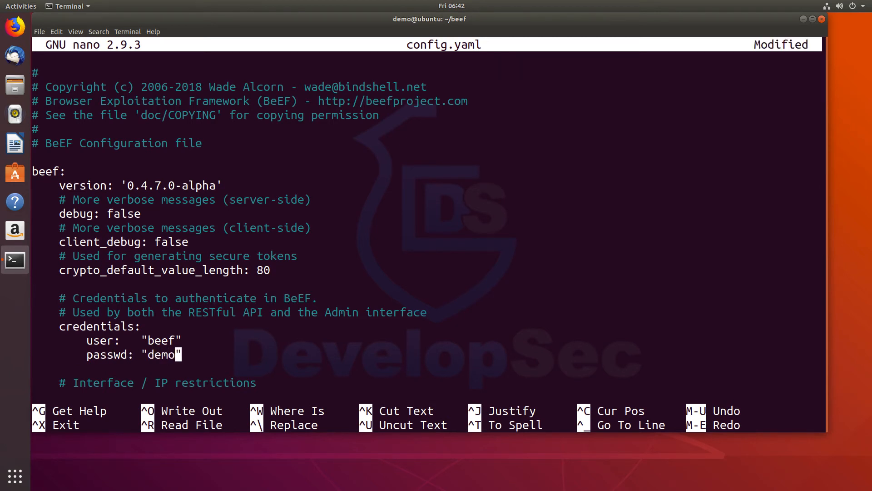
Set config.yaml's username and password both to 'demo', then save and exit nano
text(Password)
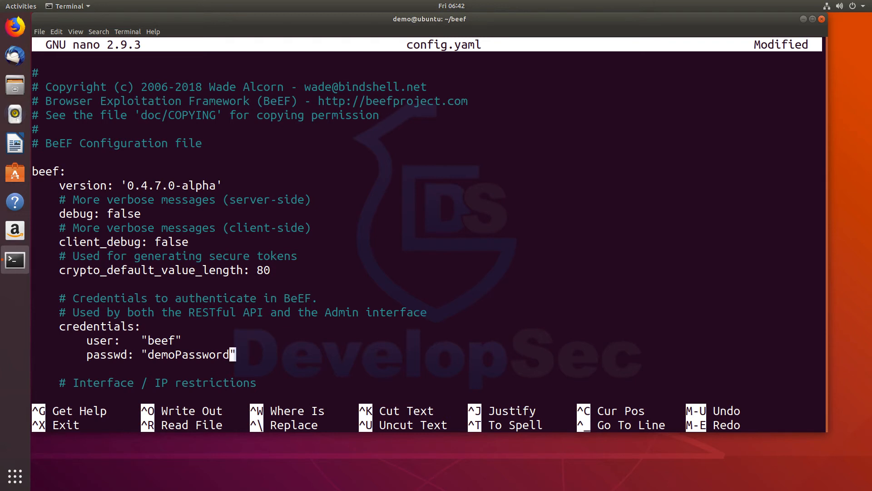
key(BackSpace)
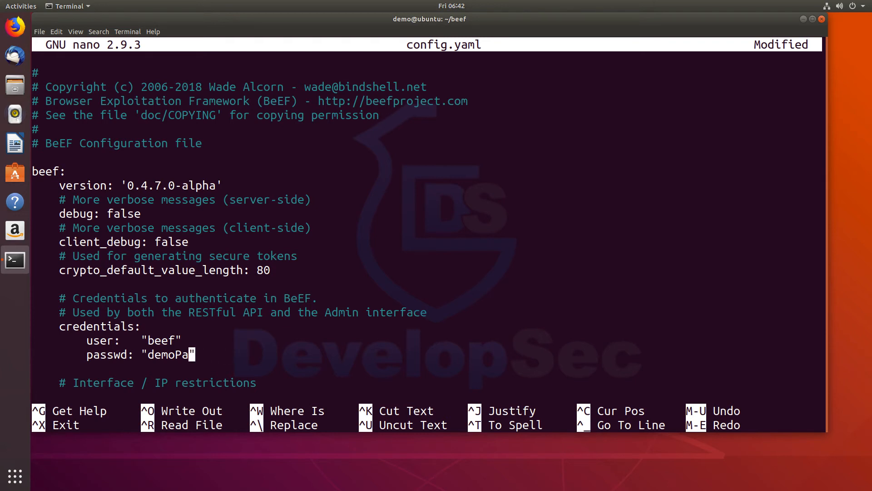
key(BackSpace)
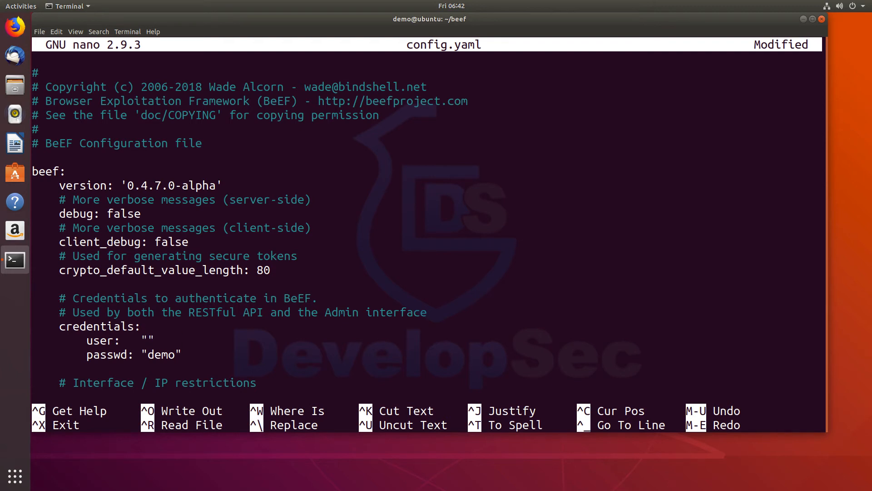
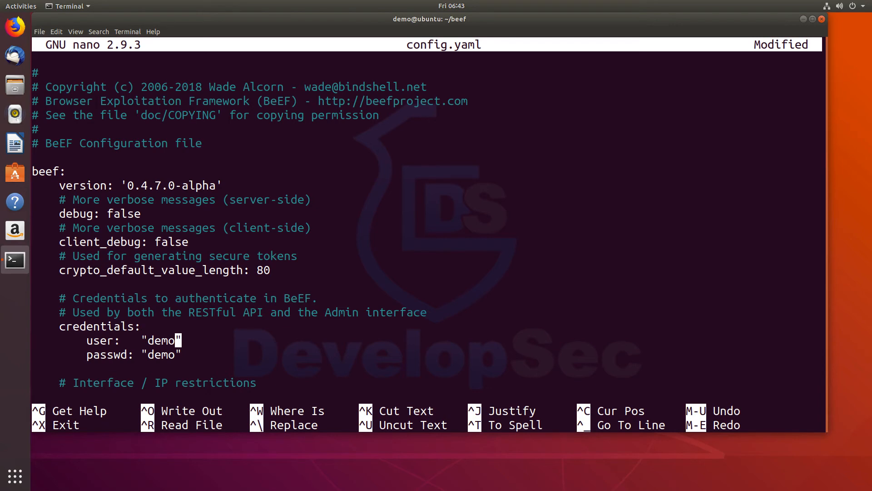
key(ctrl+x)
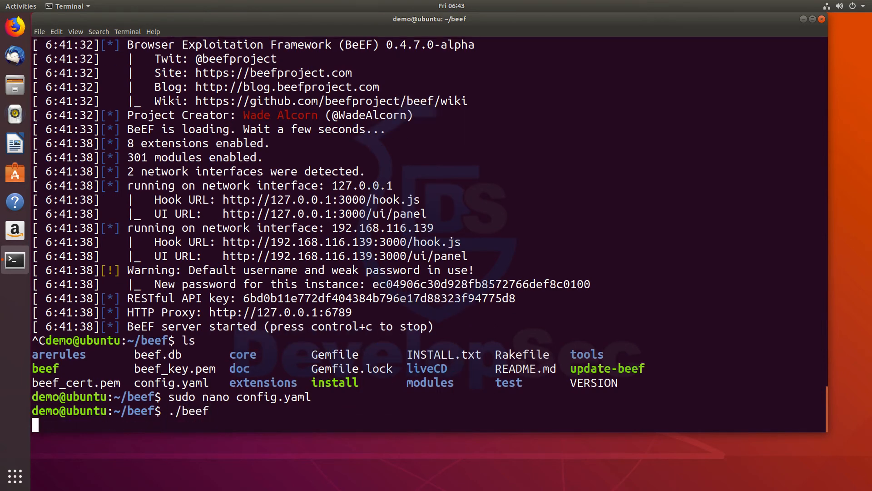
Relaunch ./beef so the server restarts with the demo credentials
key(Return)
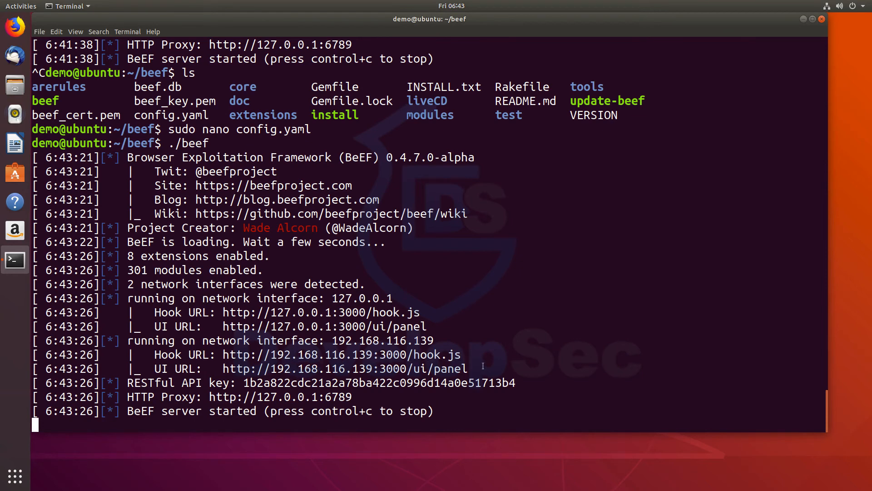
mouse_move(437, 354)
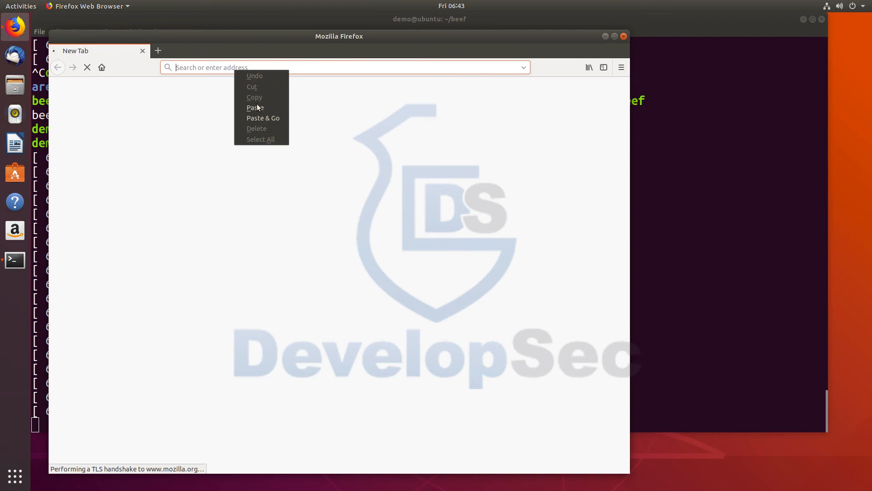
click(263, 117)
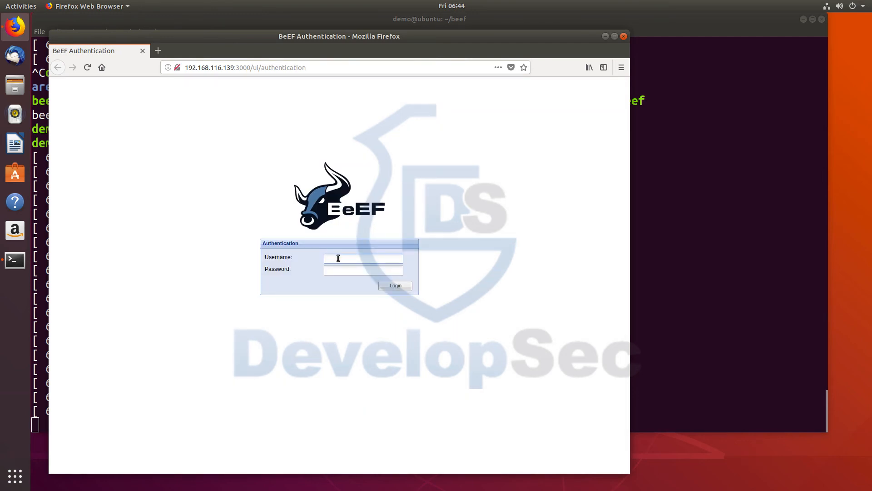
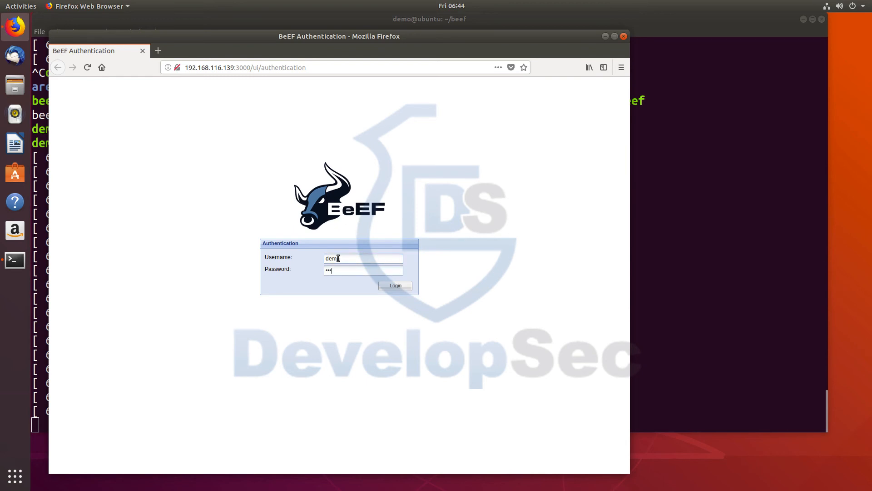
click(394, 284)
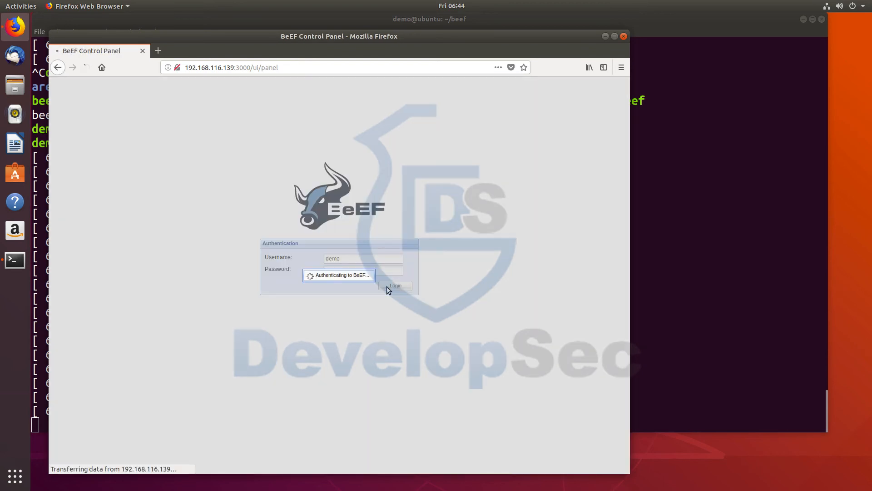
click(395, 285)
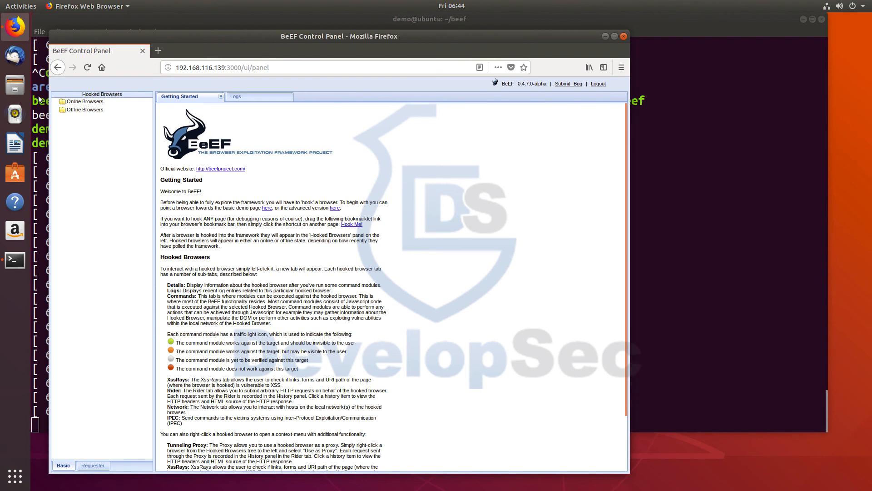
mouse_move(107, 239)
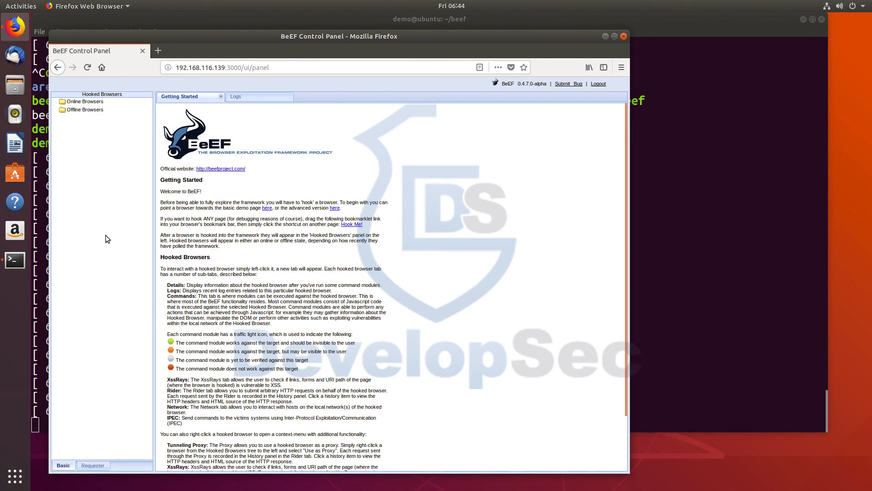